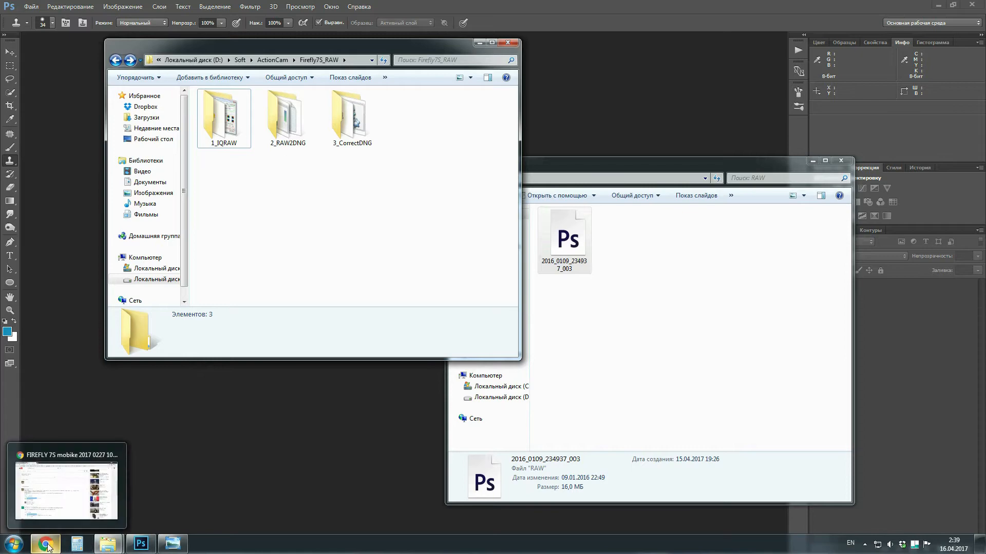
# Step: View the YouTube comment with the three-step Firefly 7S RAW-to-DNG fix, then return to the folders
pyautogui.click(45, 544)
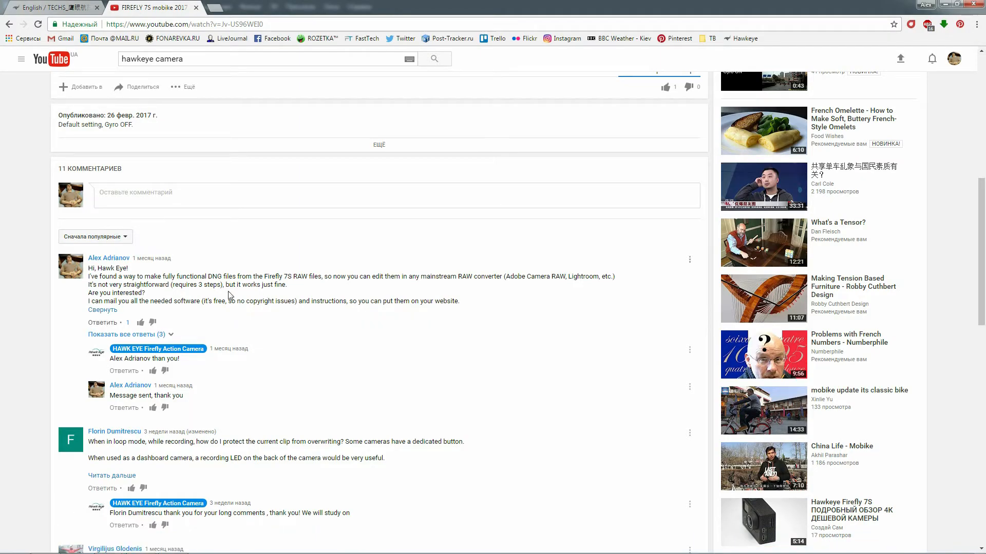
pyautogui.moveTo(207, 392)
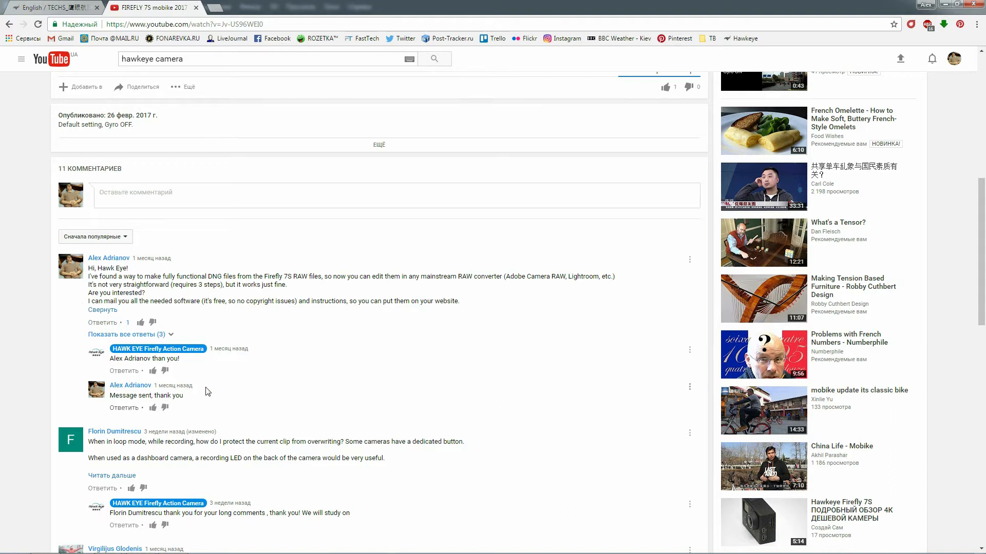
pyautogui.click(53, 7)
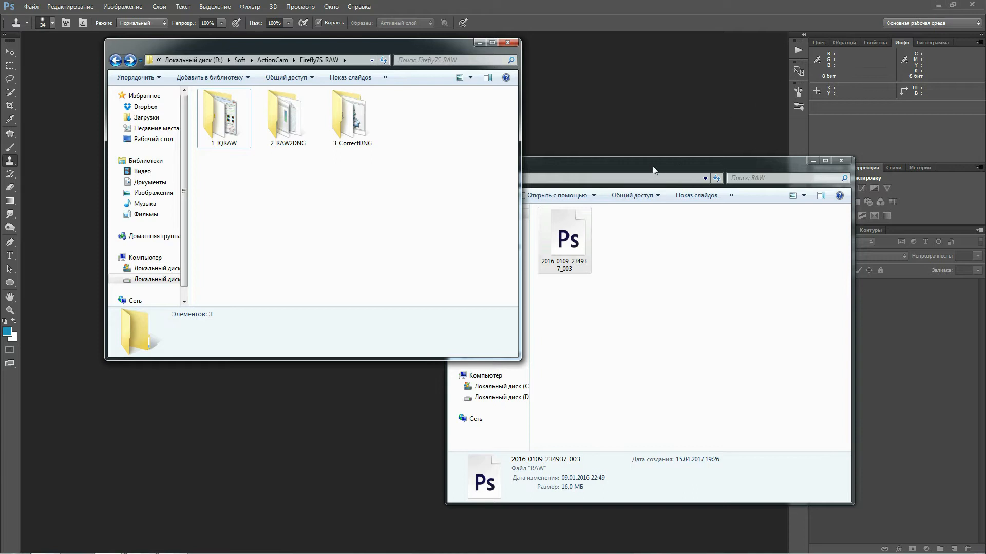
pyautogui.moveTo(300, 191)
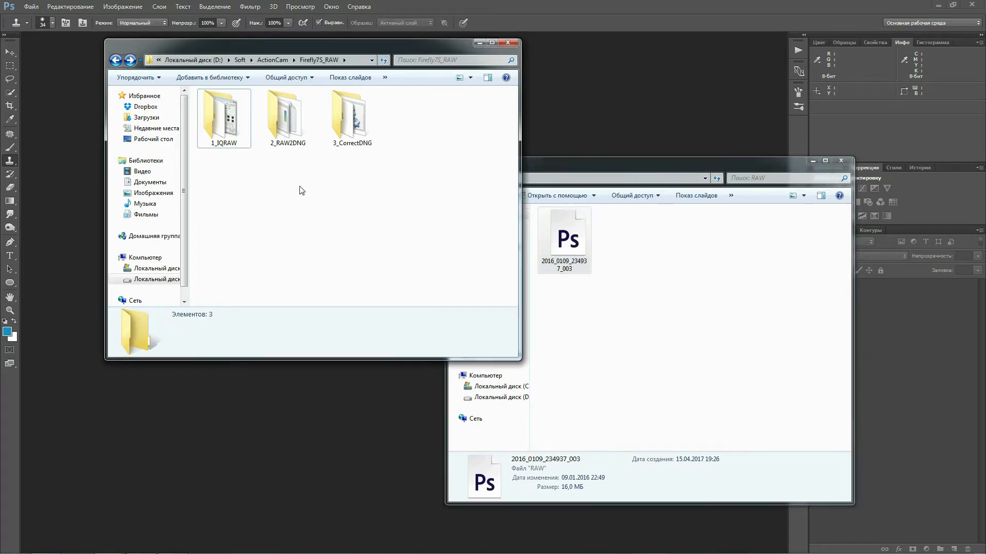
# Step: Enter the 1_IQRAW folder inside Firefly7S_RAW to reach the IQRaw converter
pyautogui.click(224, 118)
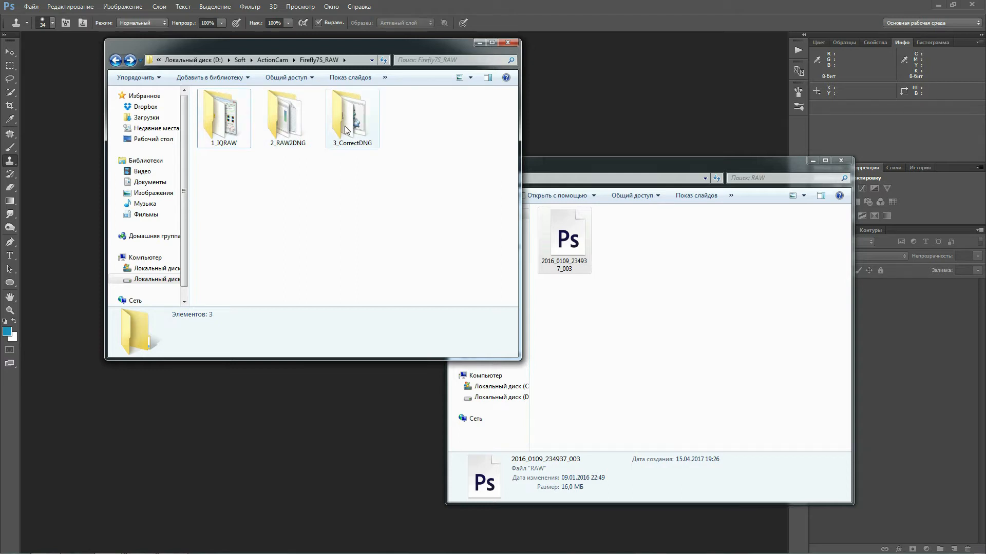
pyautogui.moveTo(351, 120)
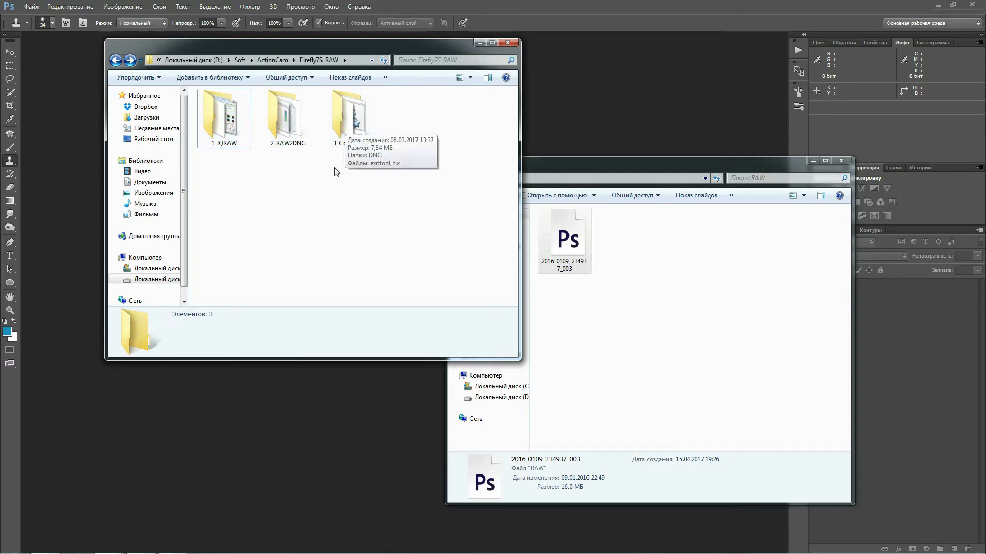
pyautogui.moveTo(320, 194)
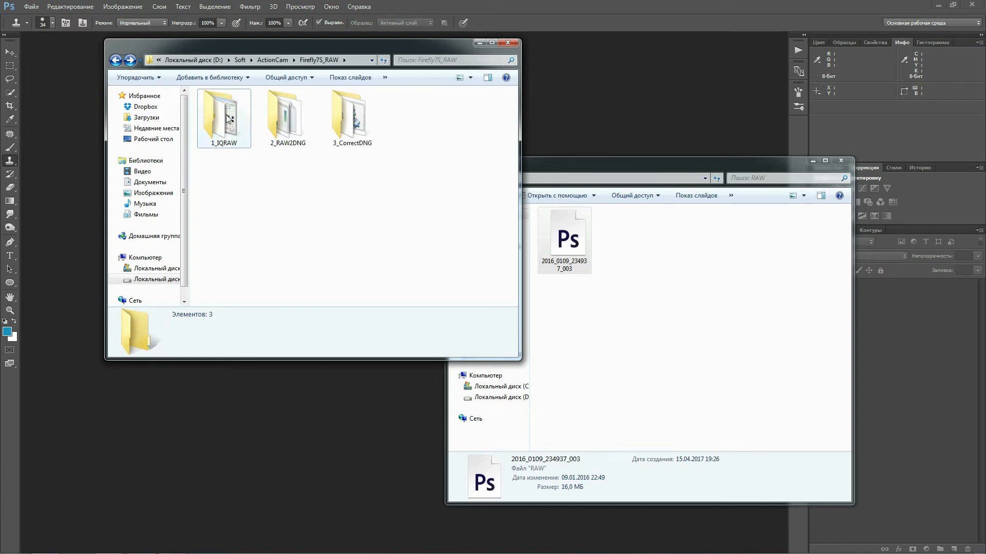
pyautogui.doubleClick(224, 114)
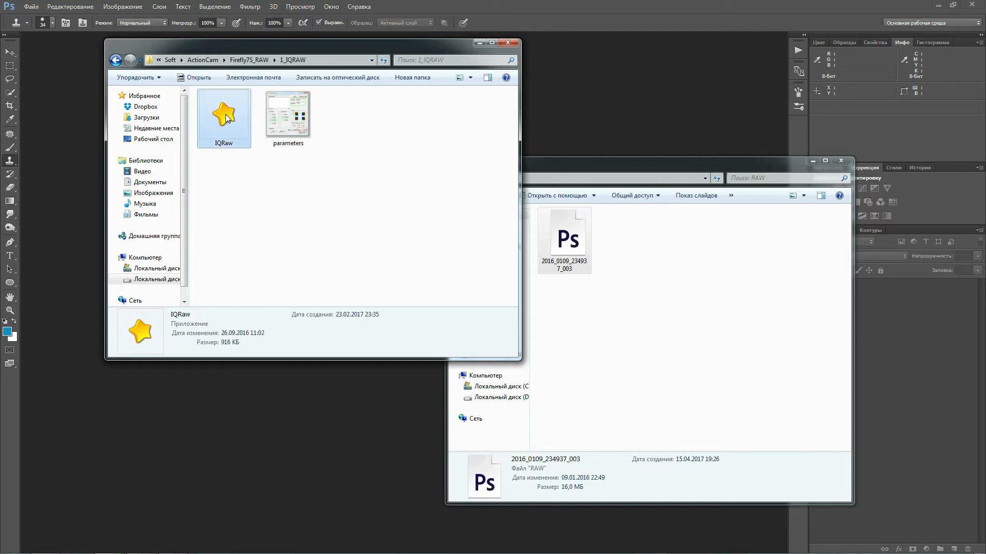
# Step: Launch IQRaw and add the 2016_0109_234937_003 raw photo to its file list
pyautogui.doubleClick(223, 115)
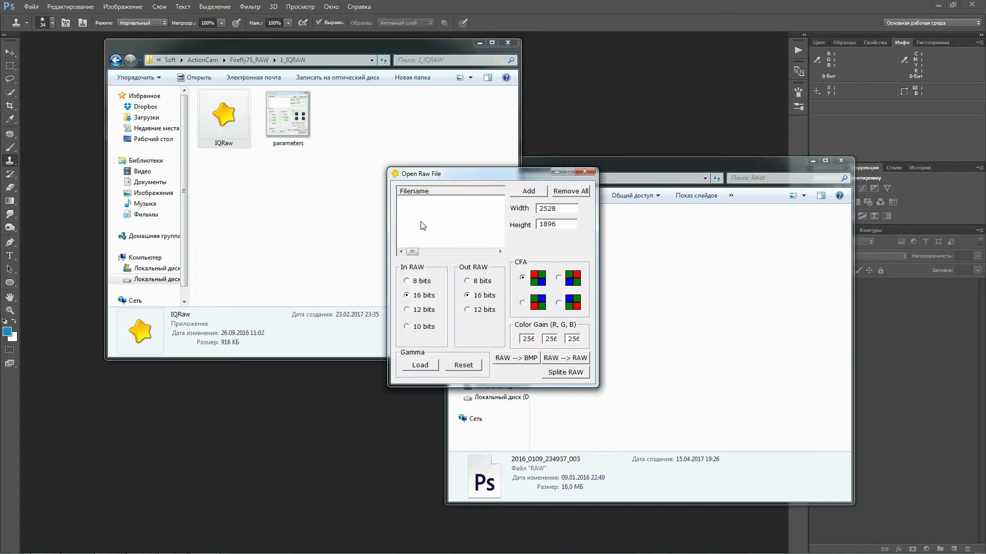
pyautogui.click(527, 190)
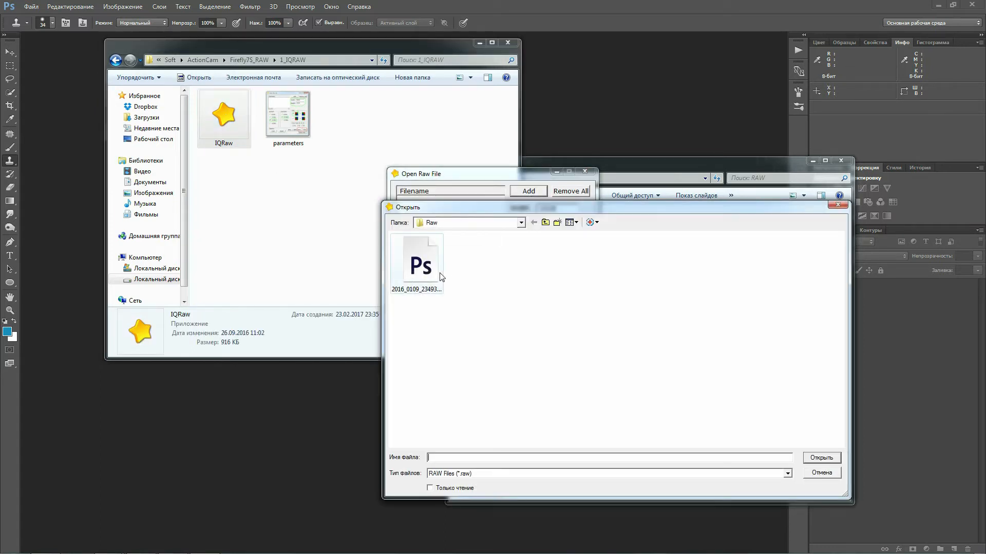
pyautogui.click(416, 261)
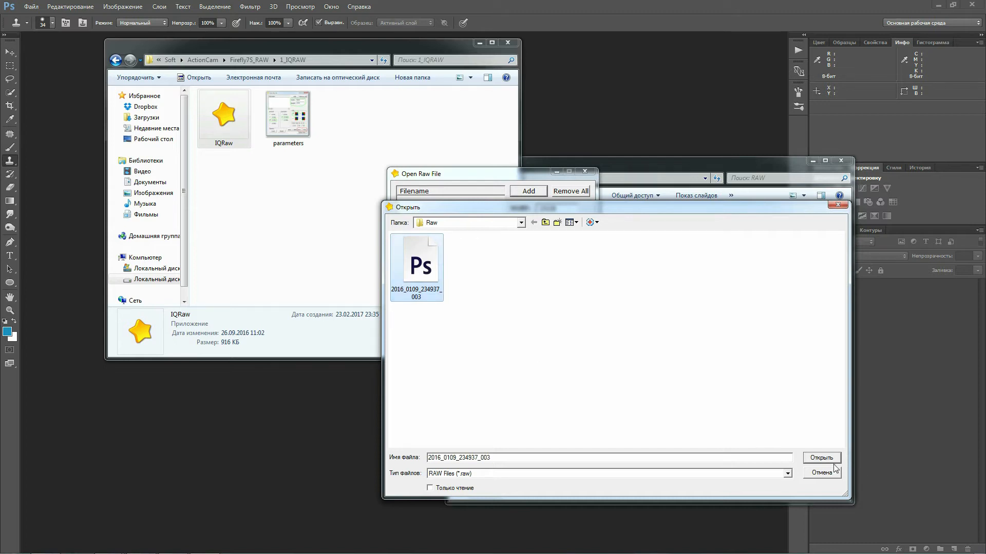
pyautogui.click(820, 457)
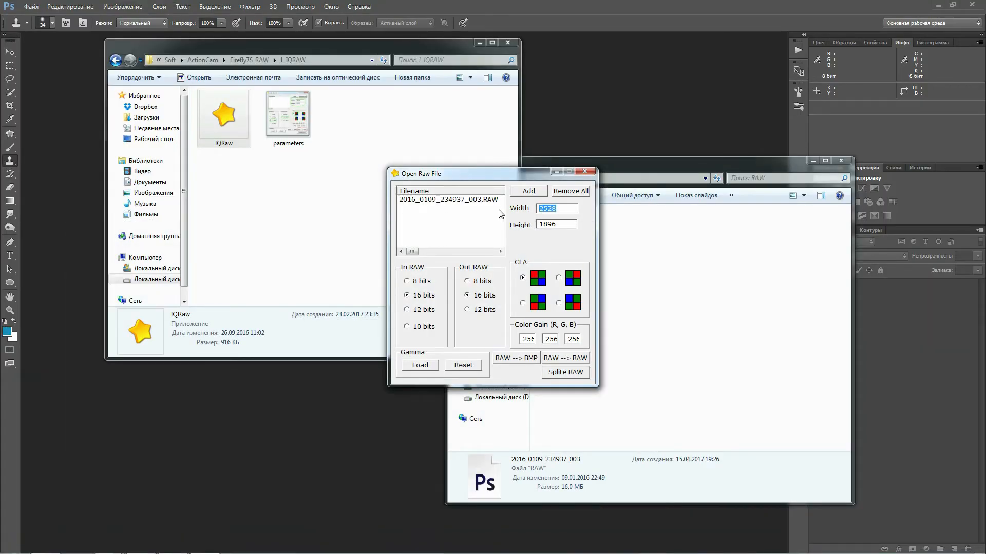
# Step: Set width 3864, height 2896 at 12 bits in and run RAW to RAW for a 16-bit RAW file
pyautogui.write('3864')
pyautogui.click(556, 224)
pyautogui.write('2896')
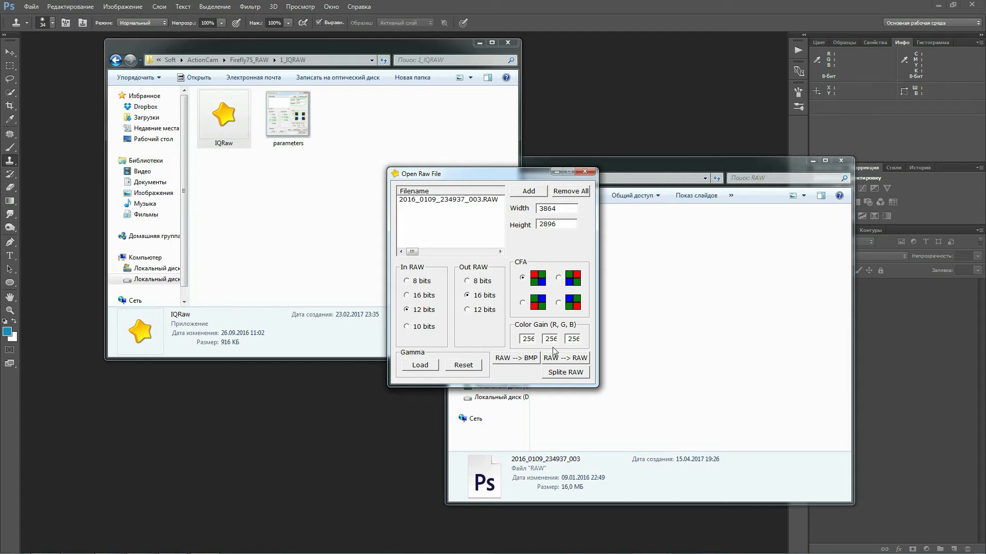
pyautogui.moveTo(571, 359)
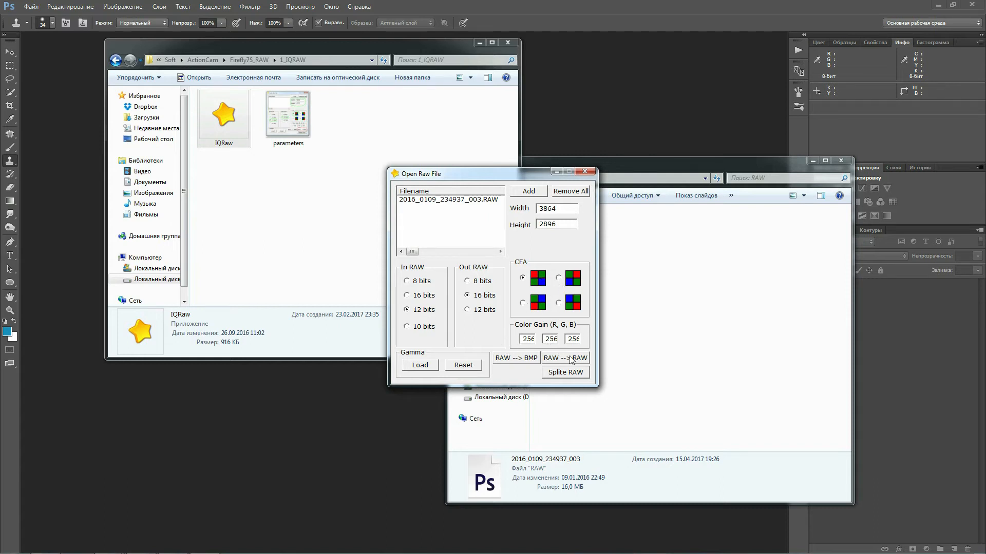
pyautogui.click(565, 358)
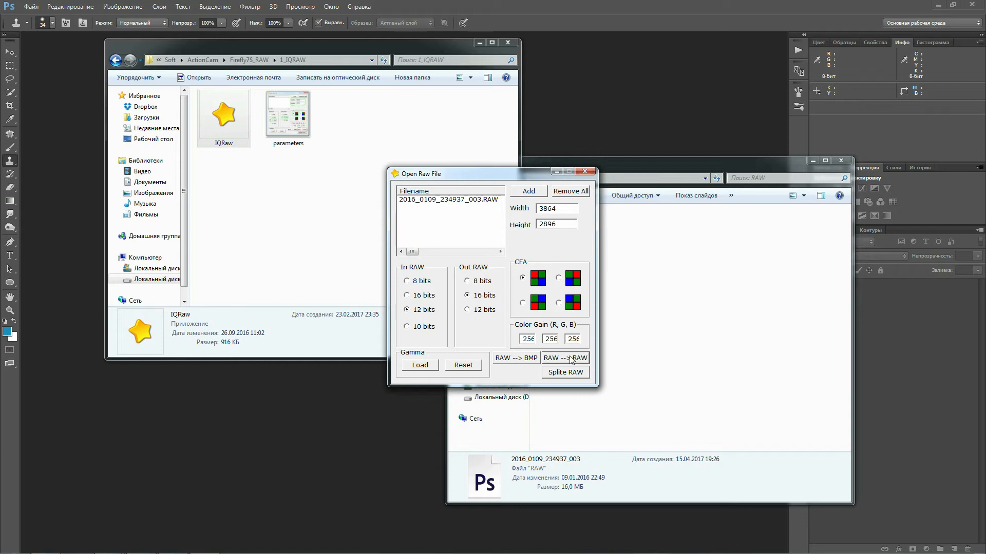
pyautogui.click(564, 358)
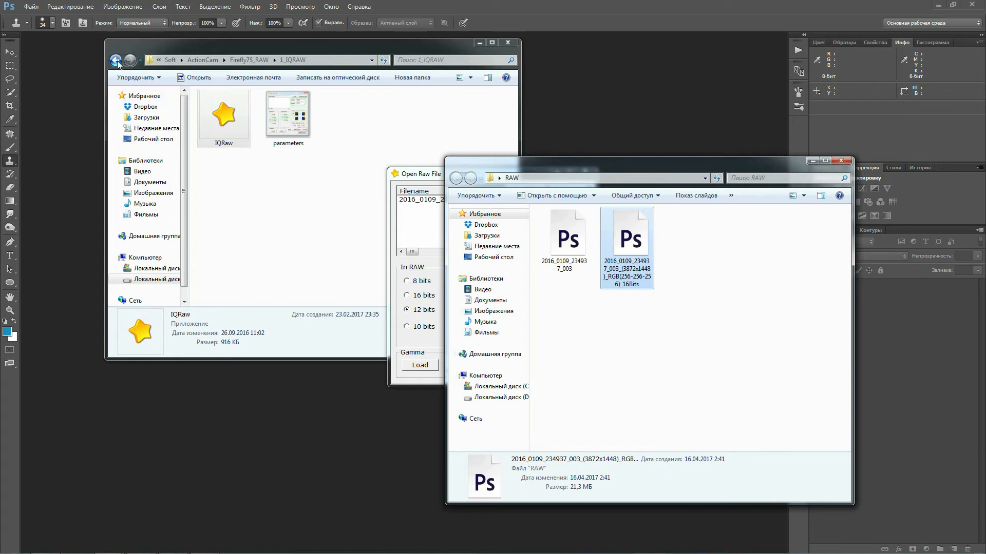
# Step: Launch raw2dng from 2_RAW2DNG and convert the 16-bit Firefly7s RAW into a DNG in the same folder
pyautogui.click(114, 65)
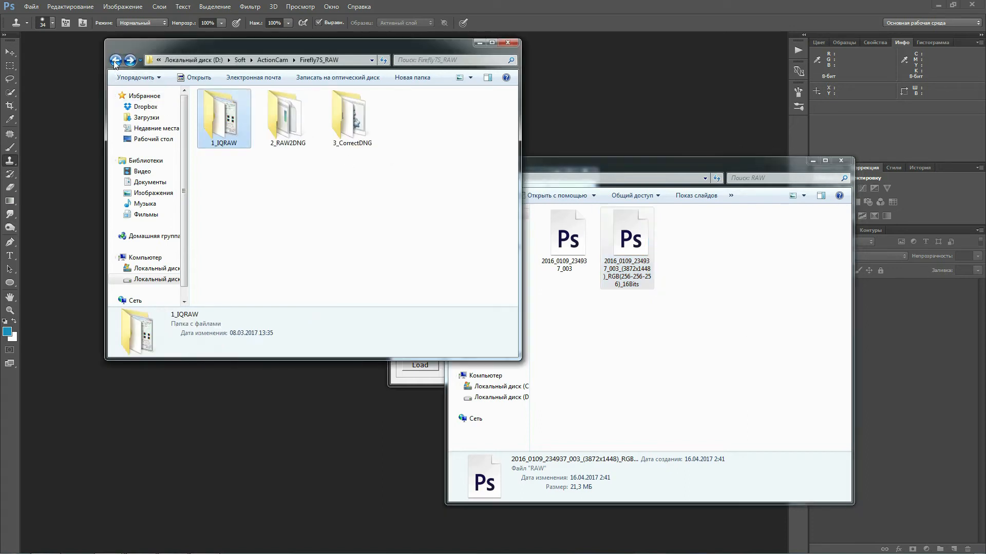
pyautogui.doubleClick(286, 117)
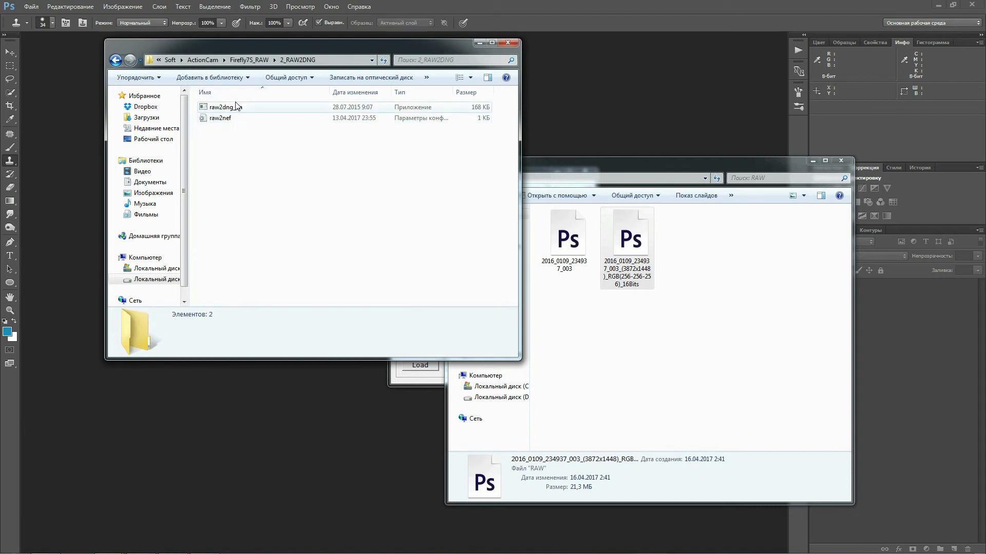
pyautogui.doubleClick(224, 106)
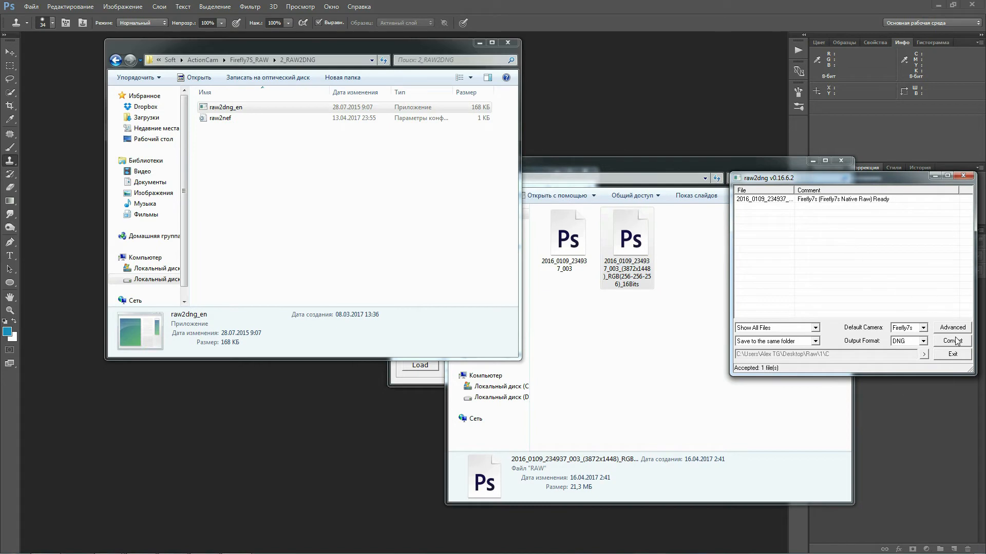
pyautogui.click(952, 341)
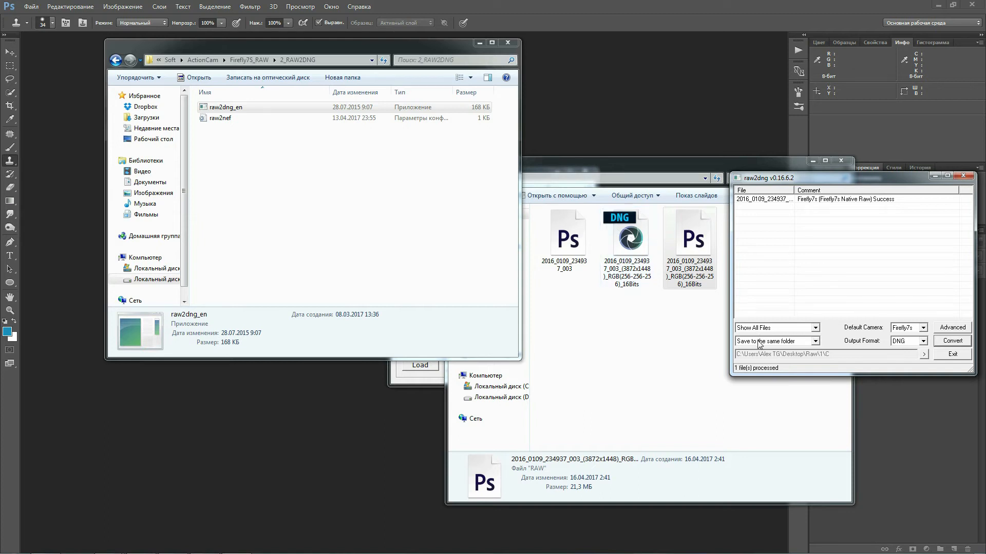
pyautogui.click(775, 341)
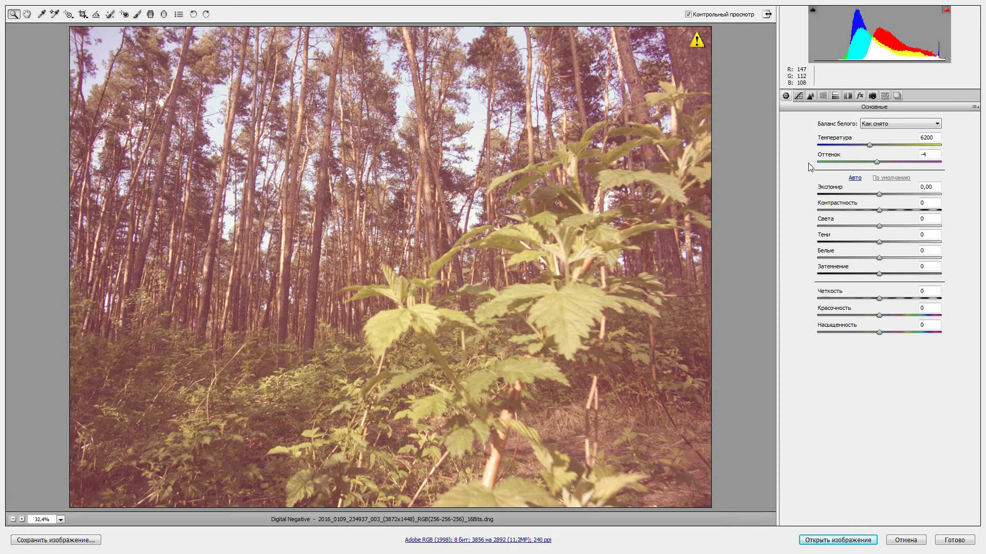
# Step: Pull down the red, green and blue point curves to remove the pink cast, then close Camera Raw
pyautogui.click(798, 95)
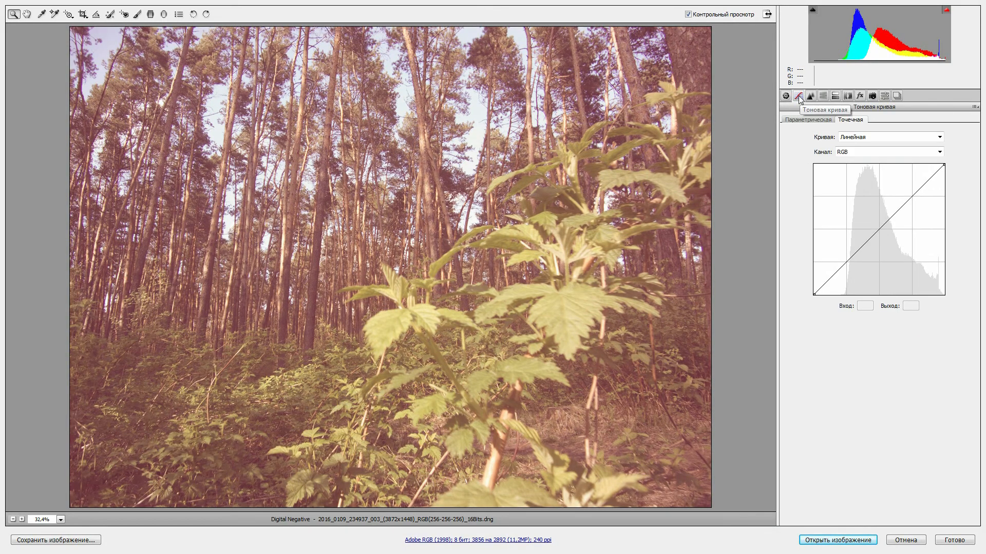
pyautogui.click(886, 151)
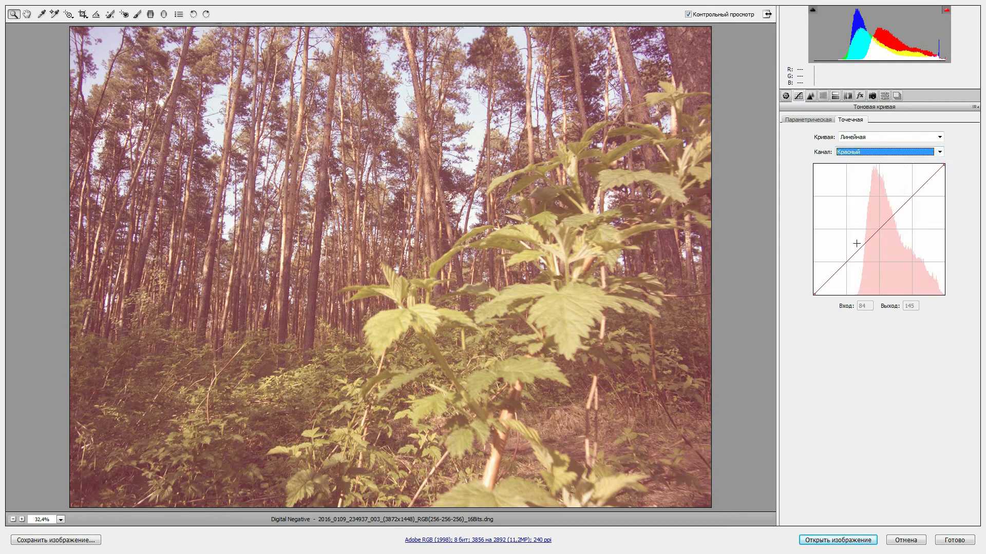
pyautogui.moveTo(856, 243); pyautogui.dragTo(856, 297)
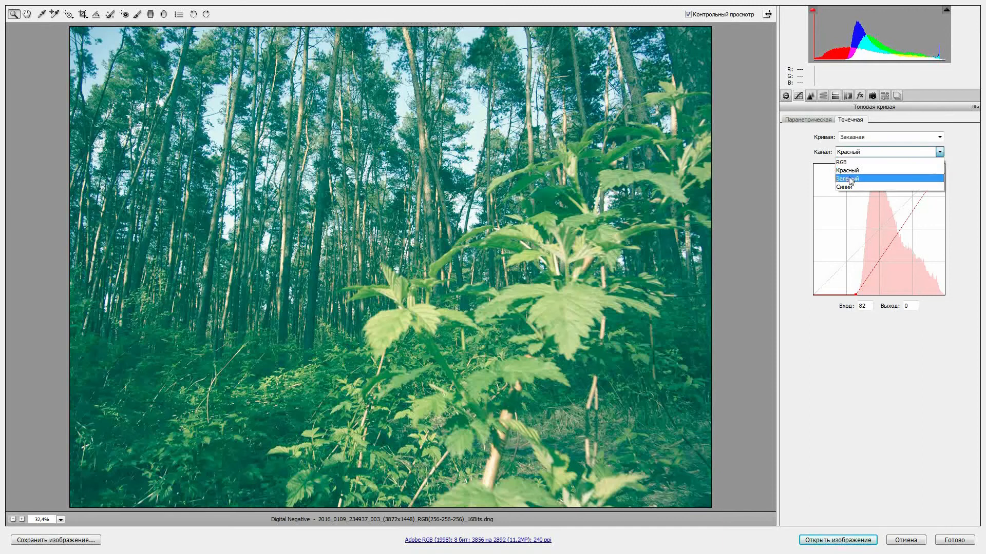
pyautogui.click(847, 179)
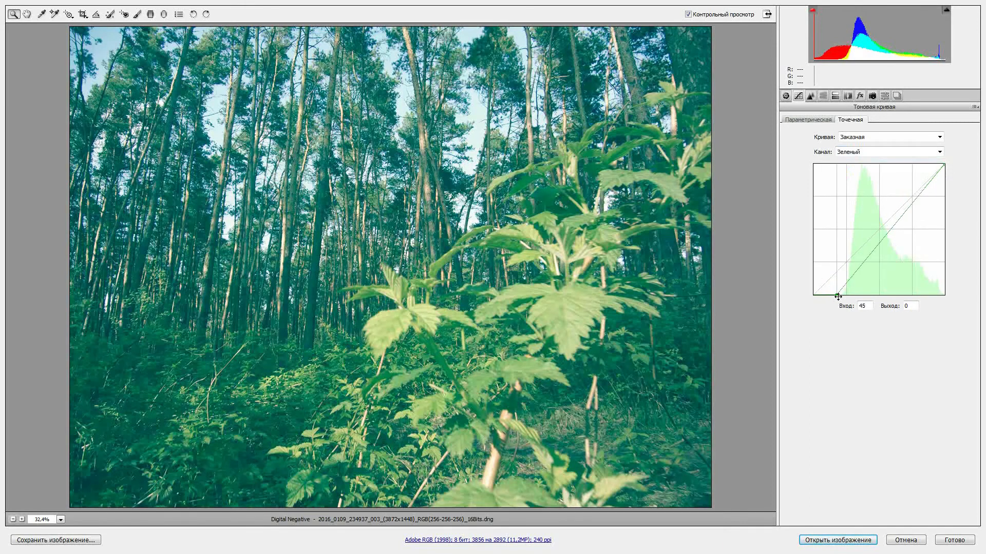
pyautogui.click(887, 152)
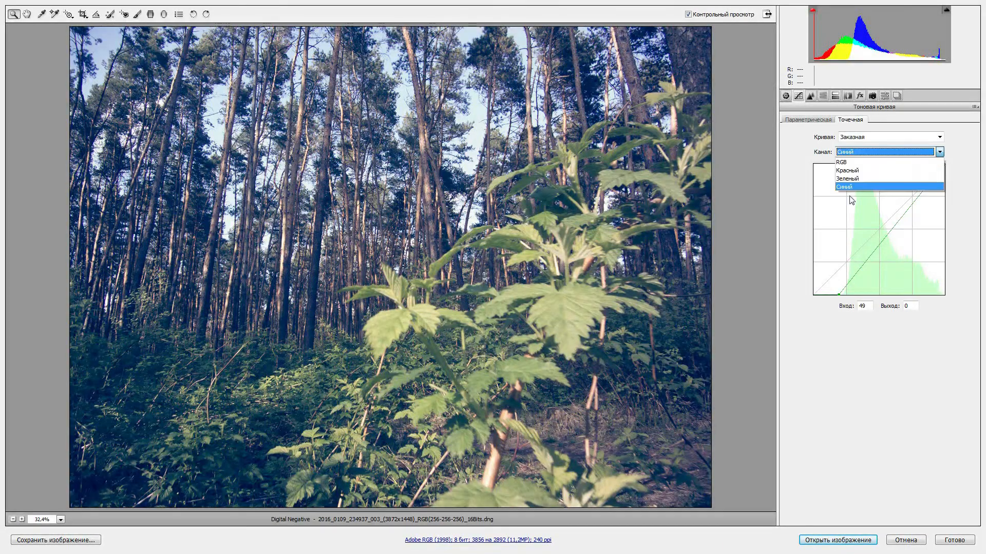
pyautogui.click(843, 187)
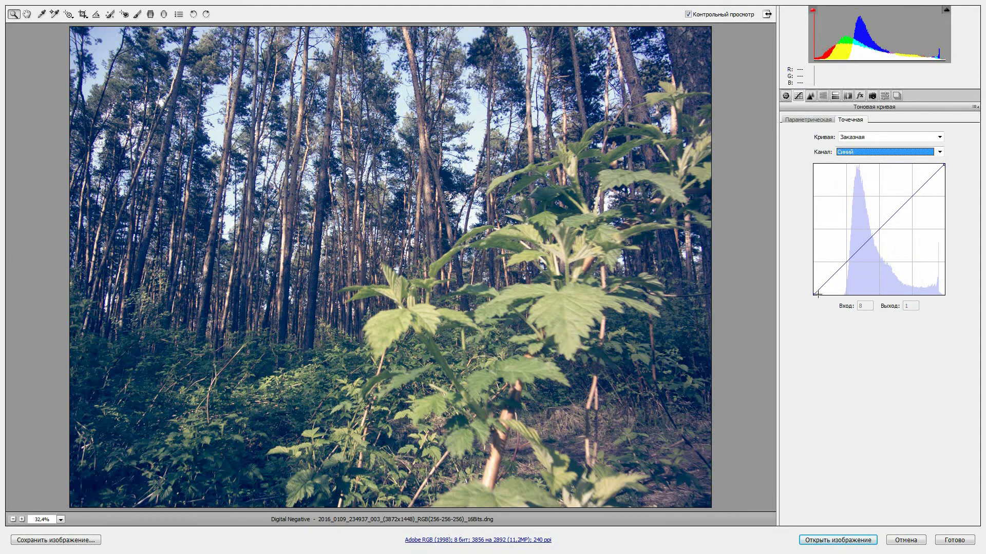
pyautogui.moveTo(819, 296); pyautogui.dragTo(837, 294)
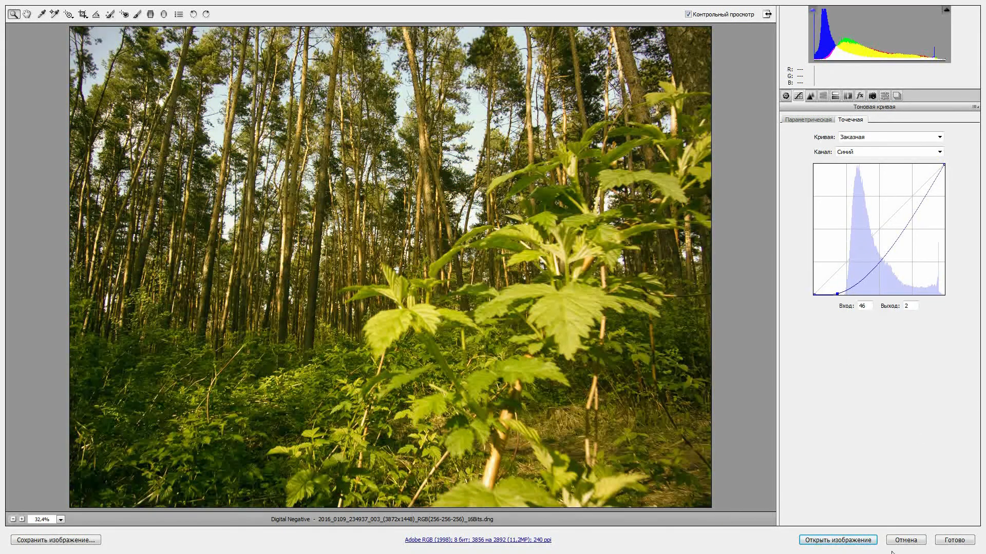
pyautogui.click(837, 540)
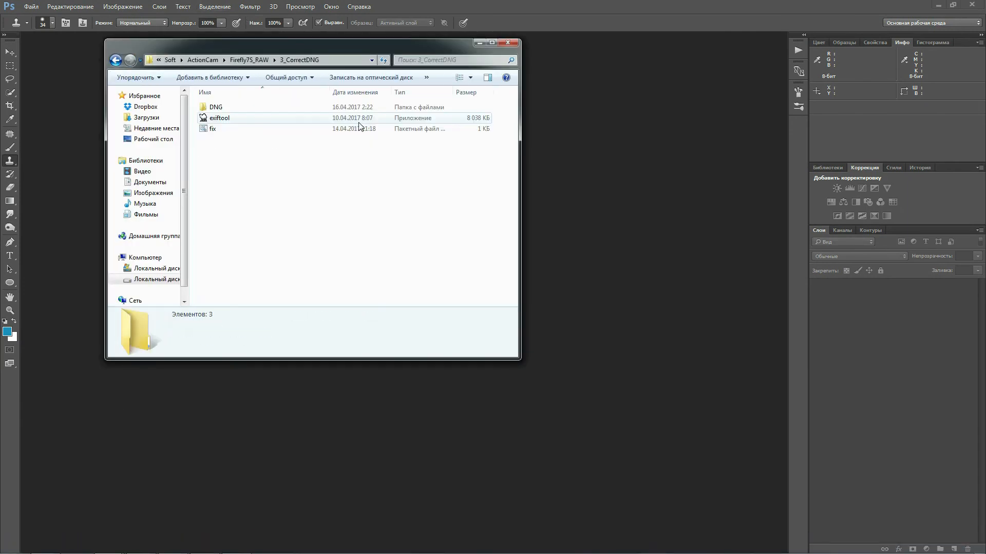
# Step: Run the fix exiftool batch from 3_CorrectDNG on the converted DNG and let it finish
pyautogui.click(216, 107)
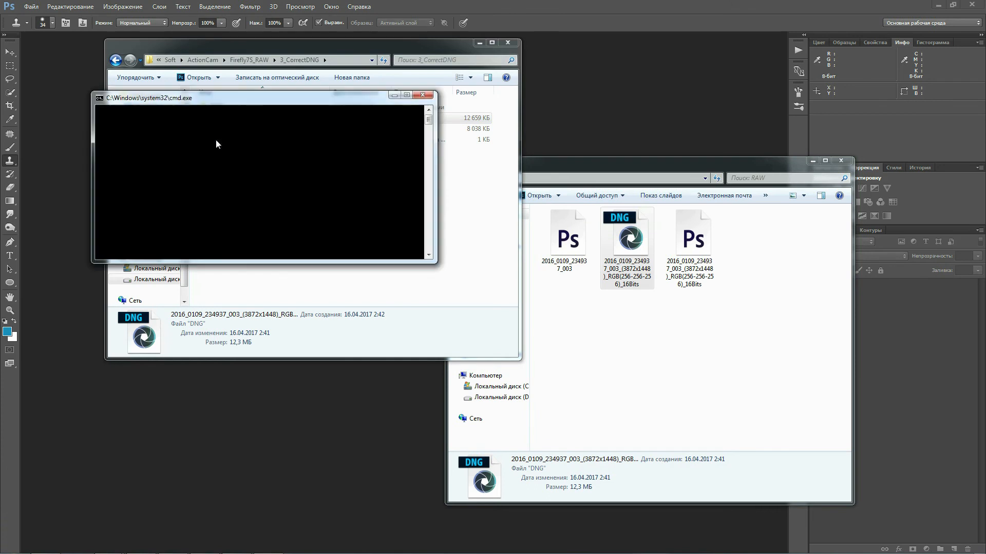
pyautogui.click(423, 94)
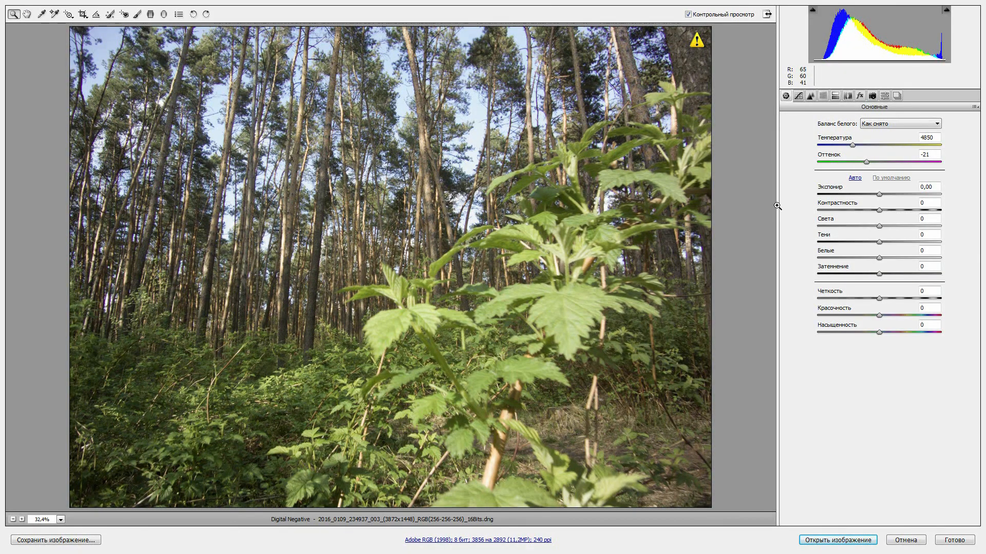
pyautogui.moveTo(796, 203)
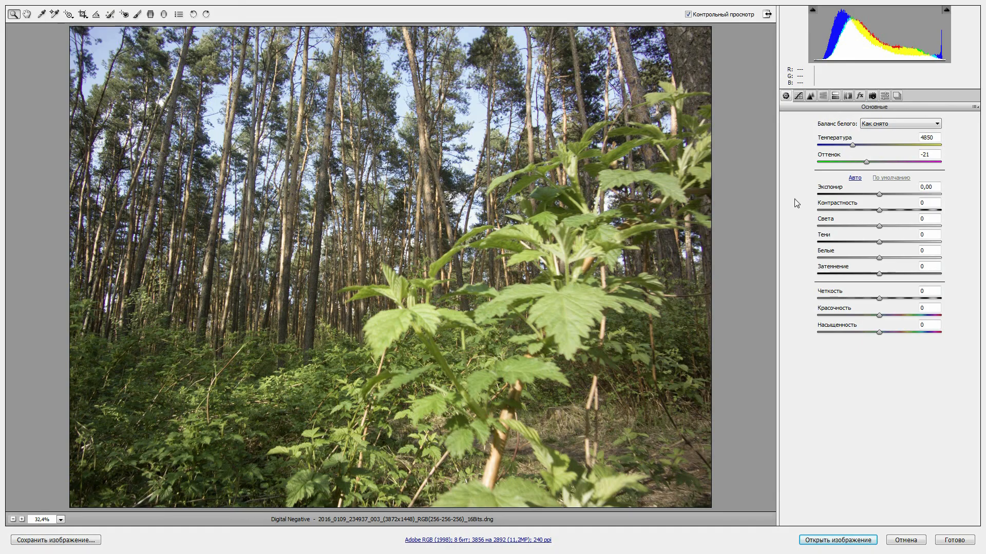